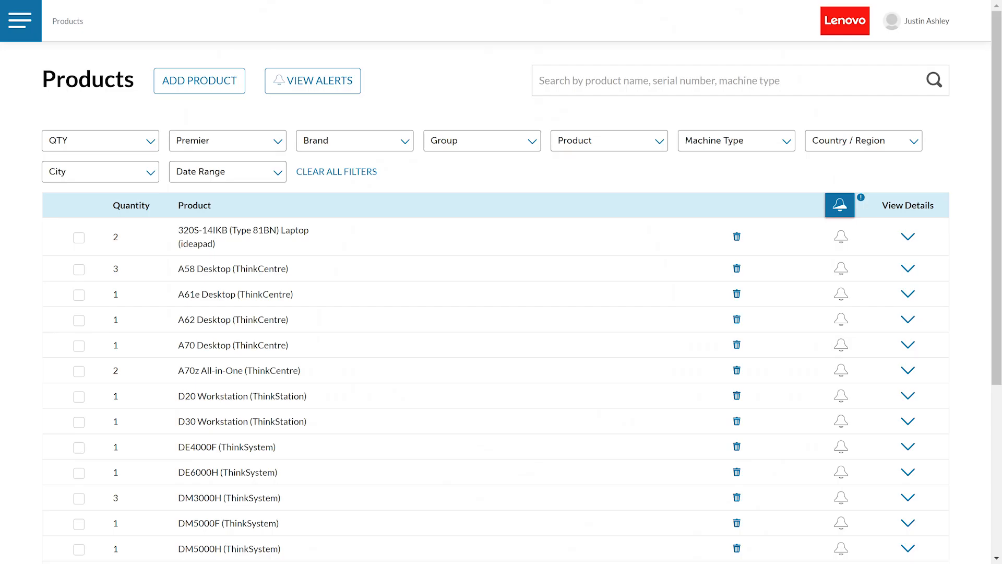
Submit a single P52 product entry with country United States of America.
click(199, 80)
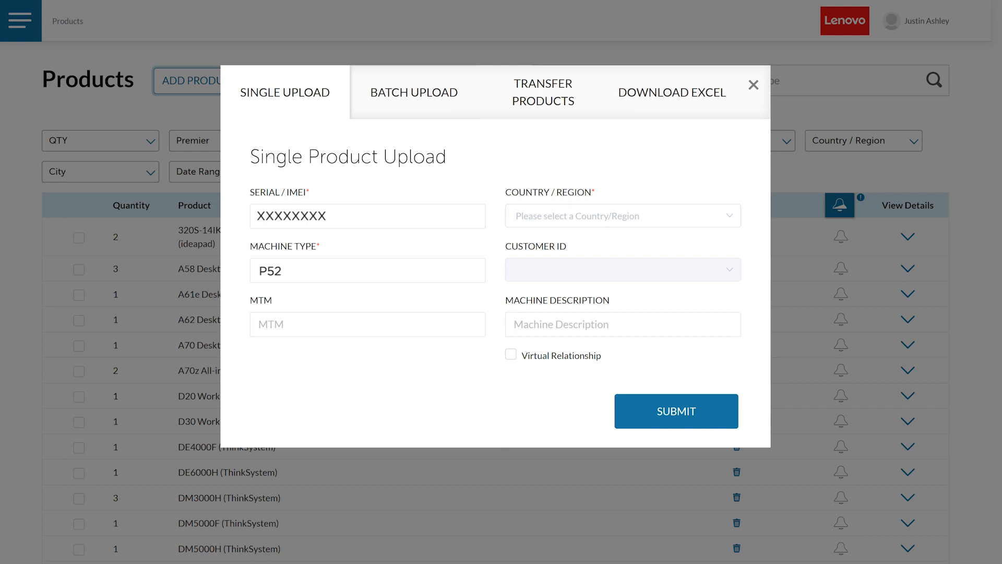
click(621, 216)
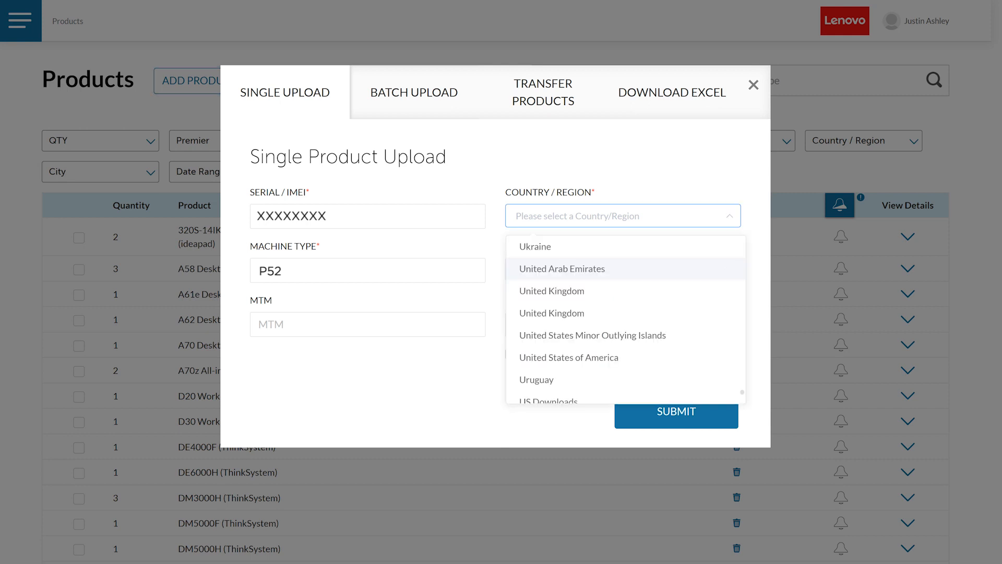
click(569, 357)
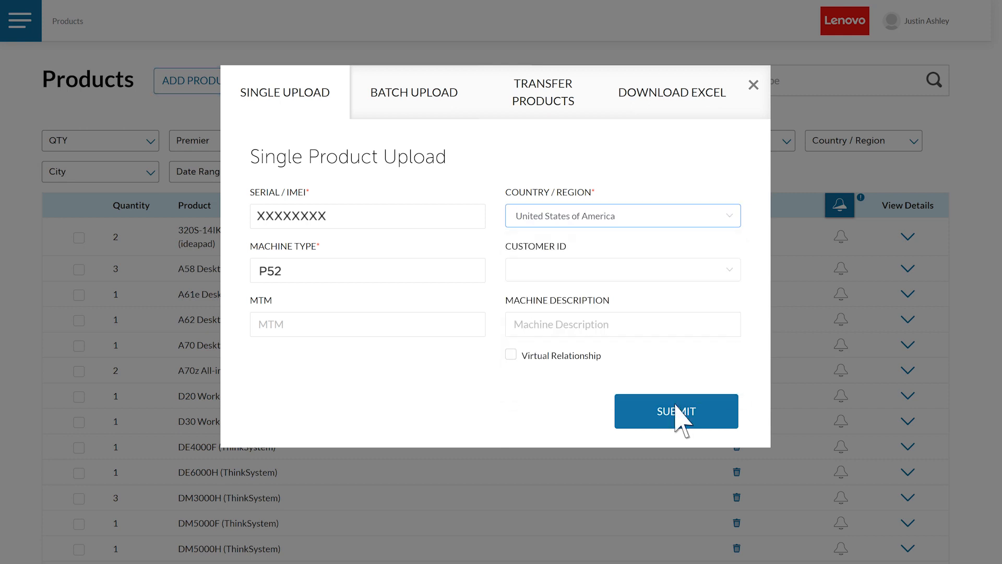
click(675, 411)
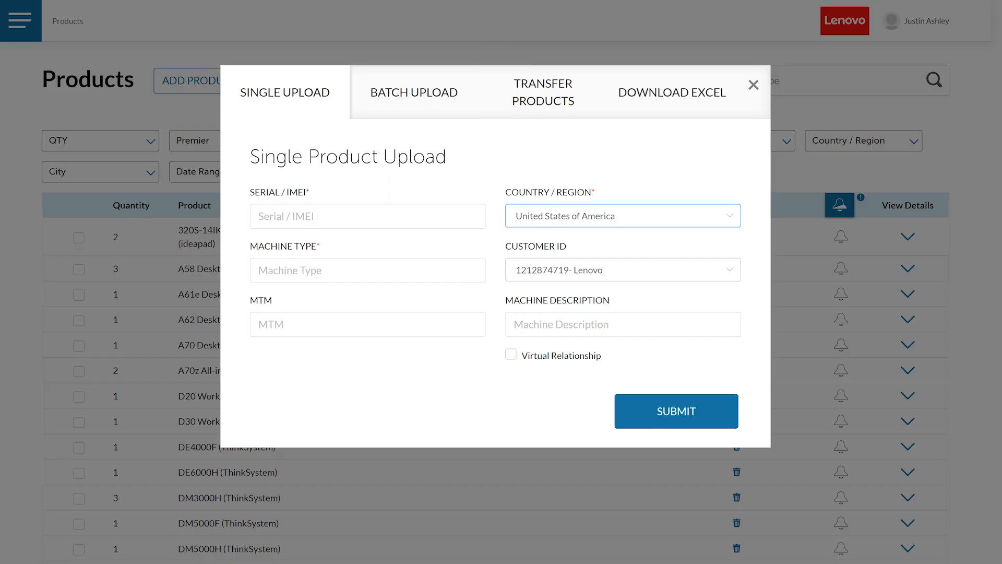
Download the batch product template and open productsTemplate.csv.
click(414, 92)
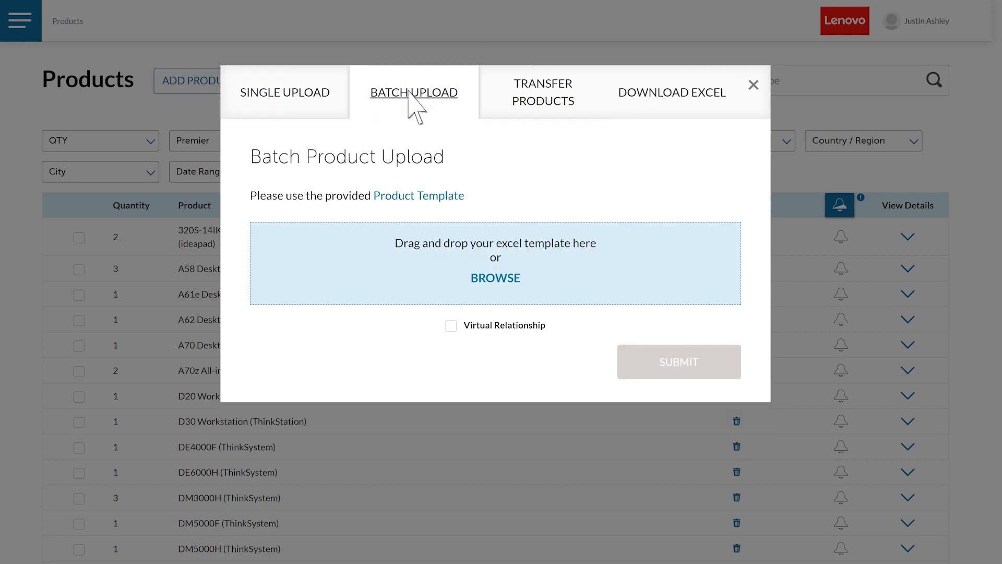
mouse_move(418, 205)
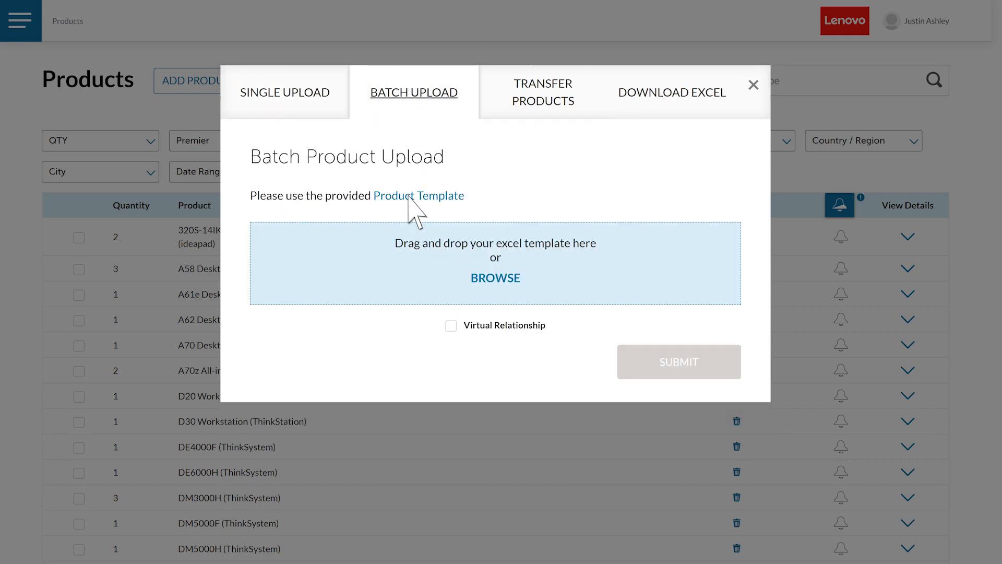
click(419, 195)
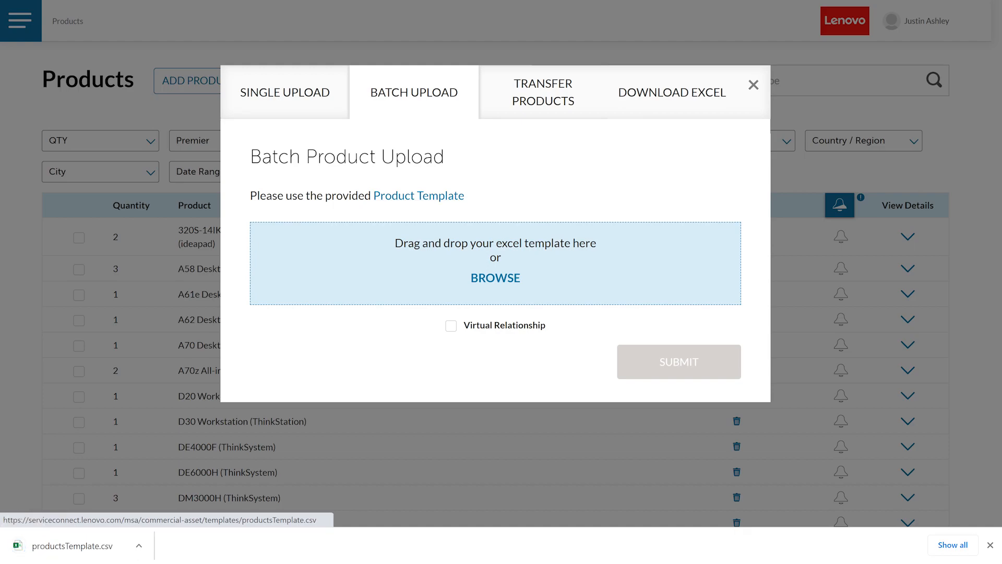
click(70, 546)
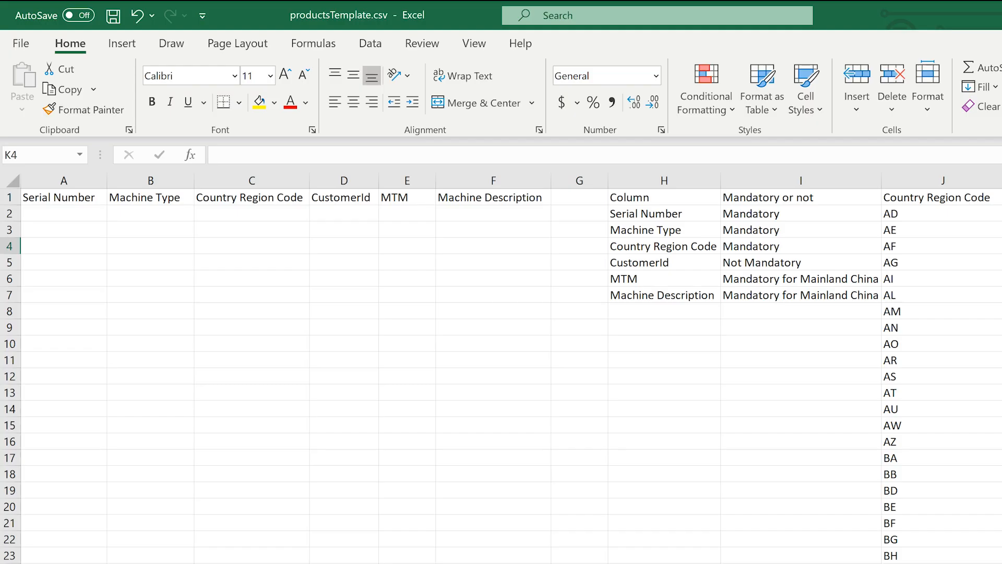
Review productsTemplate.csv columns A–C (Serial Number, Machine Type, Country Region Code), then return to Products.
click(61, 197)
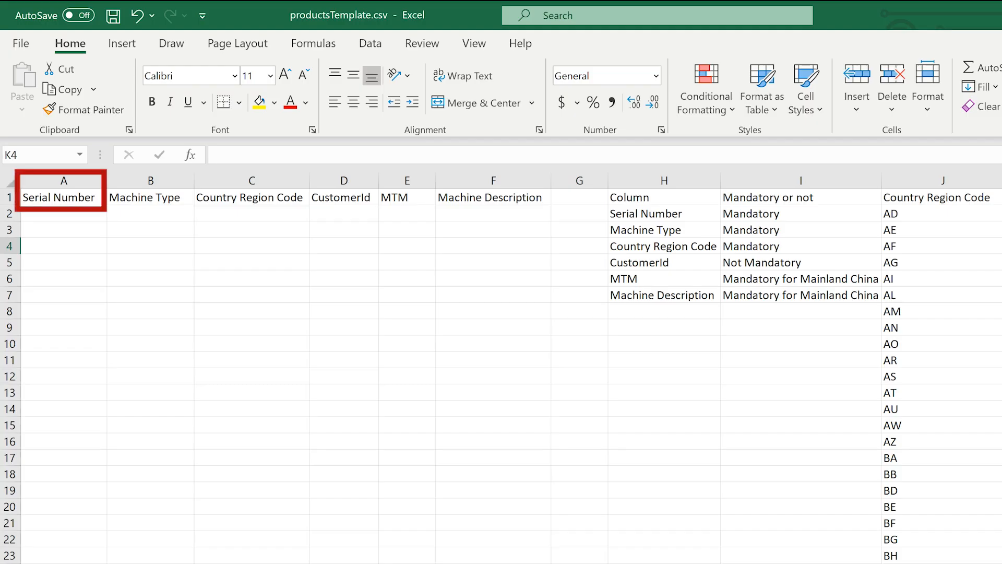
click(151, 196)
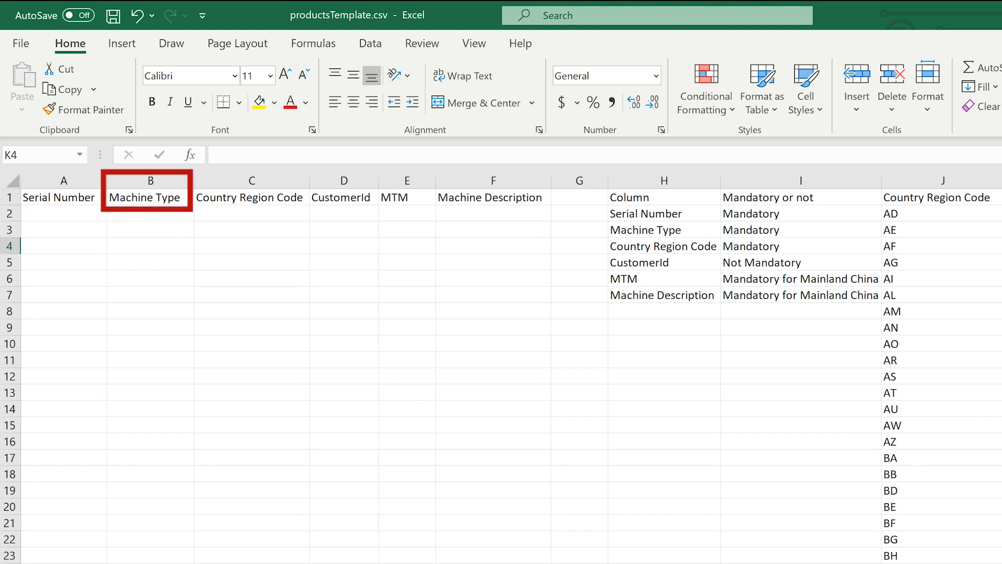
click(250, 197)
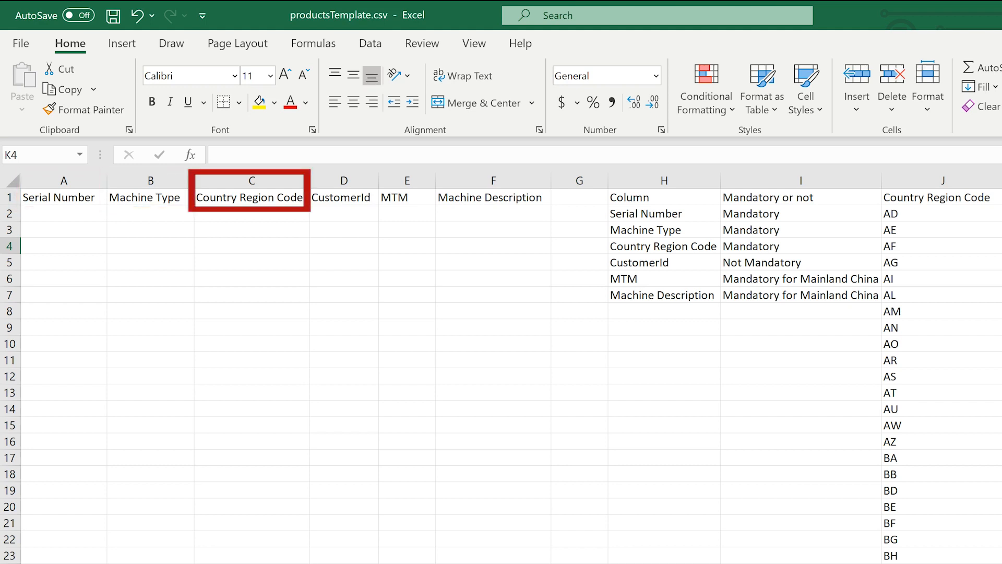
click(937, 198)
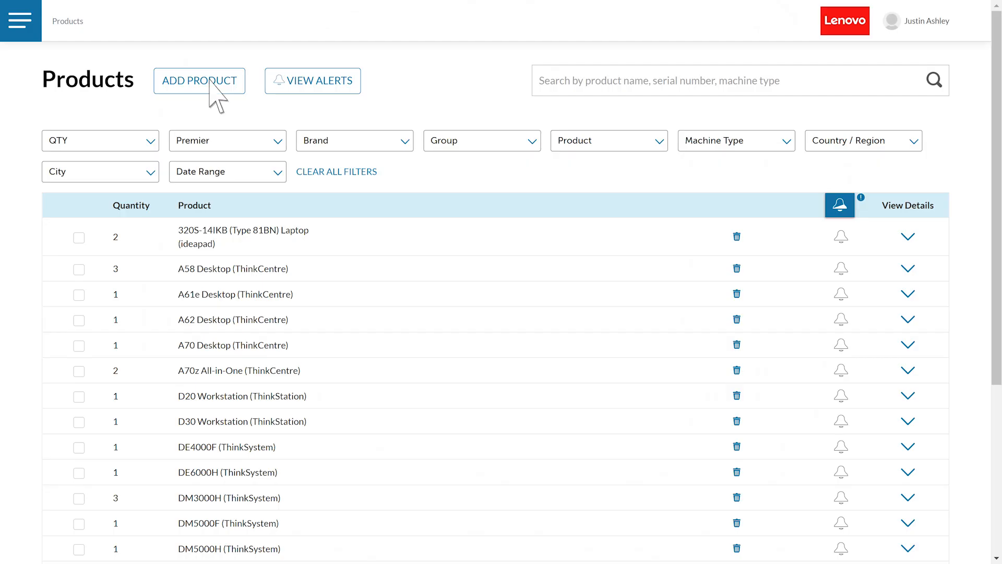
Choose myproductlist.csv in the Batch Upload form and submit it.
click(199, 80)
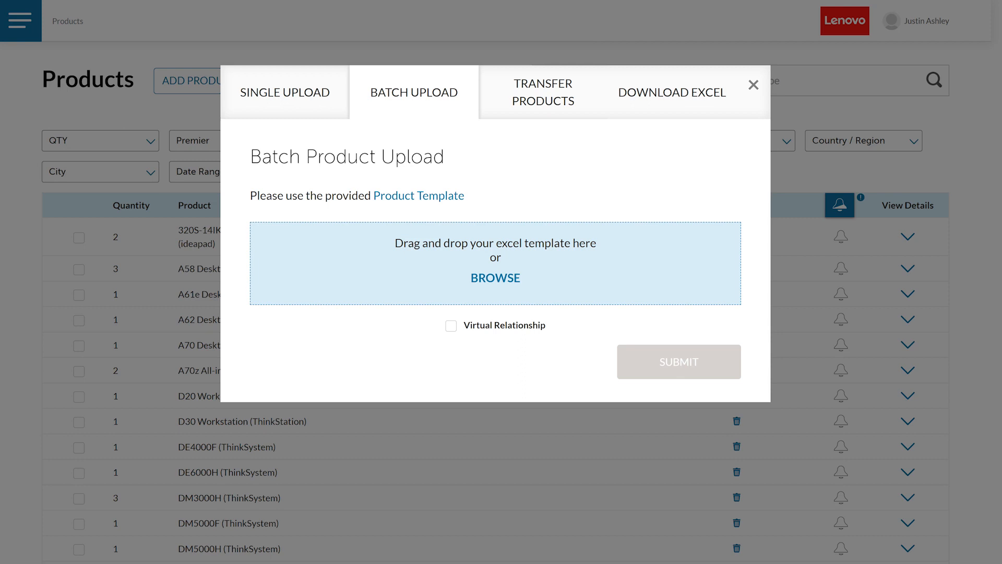
click(495, 277)
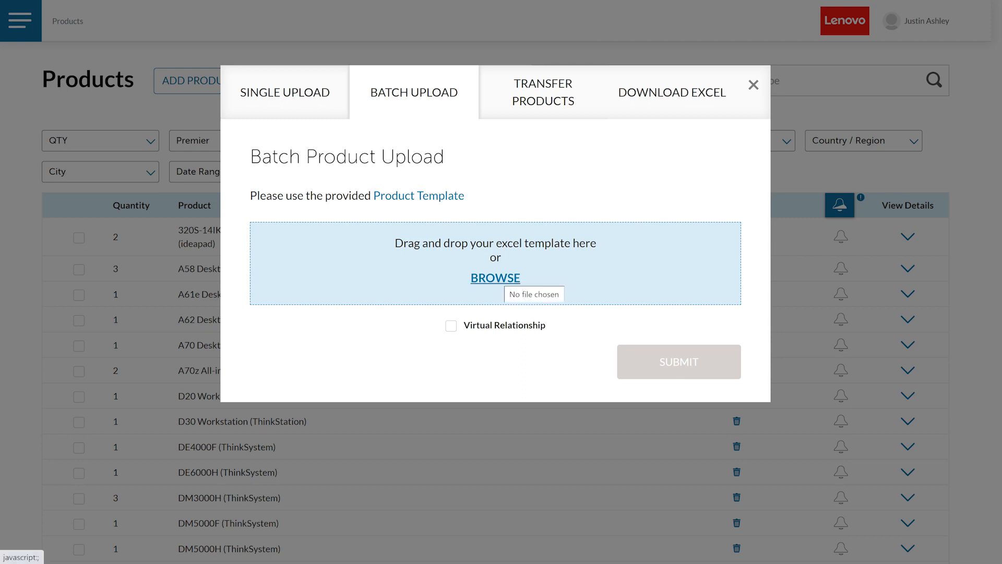
click(495, 277)
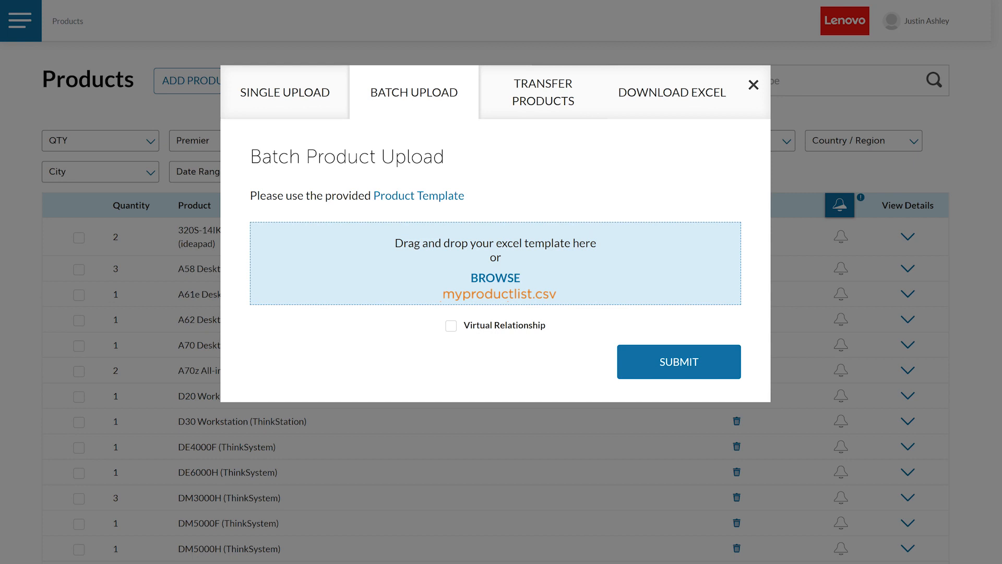
click(754, 85)
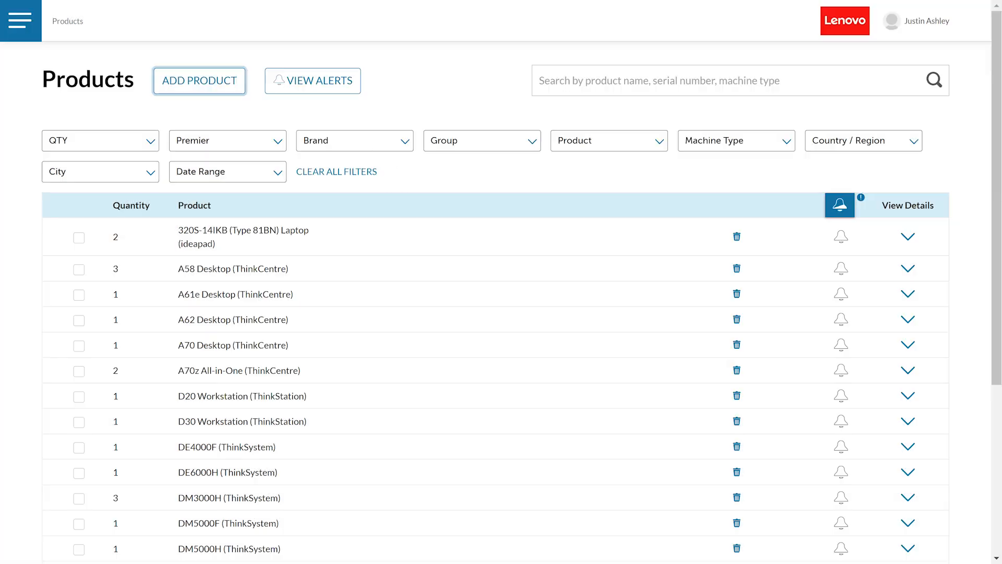